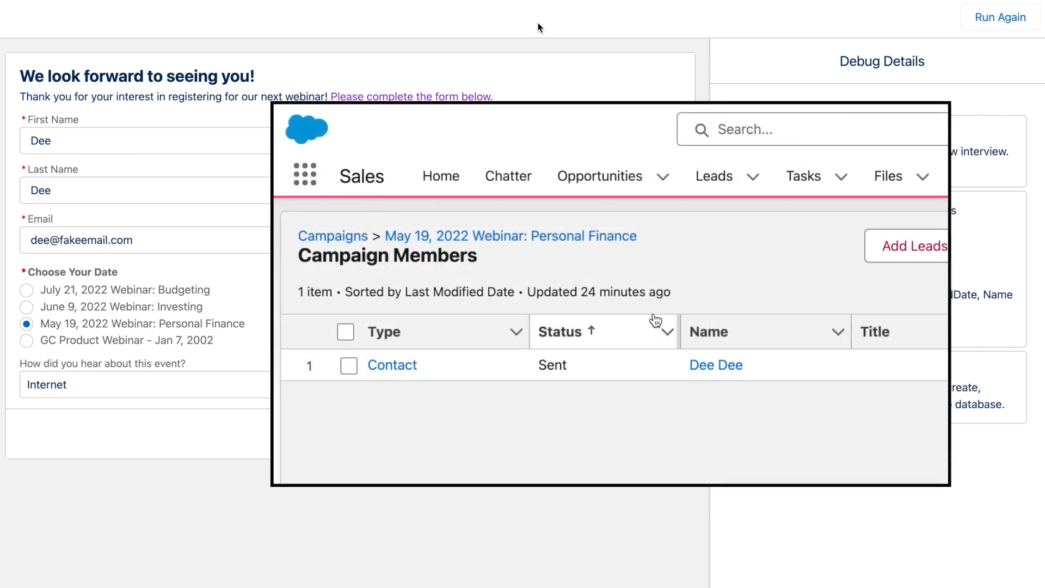
{"action": "mouse_move", "coordinate": [850, 363]}
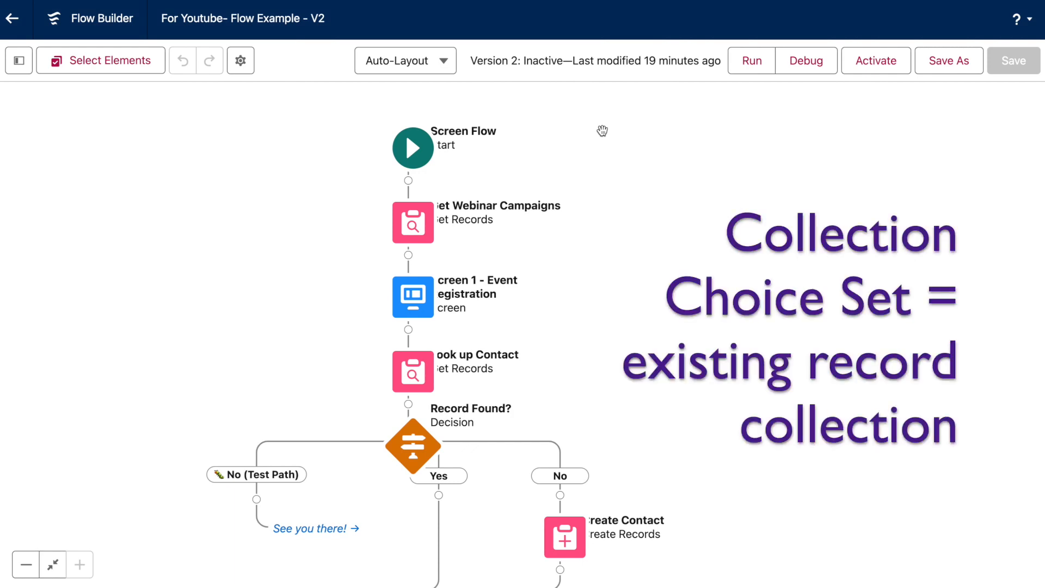
{"action": "mouse_move", "coordinate": [421, 213]}
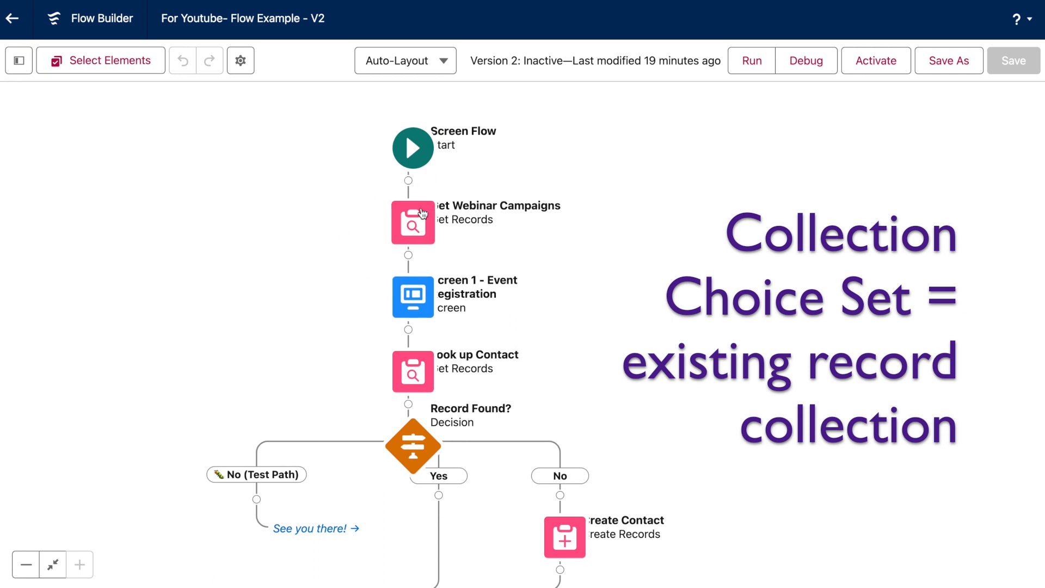
{"action": "double_click", "coordinate": [412, 223]}
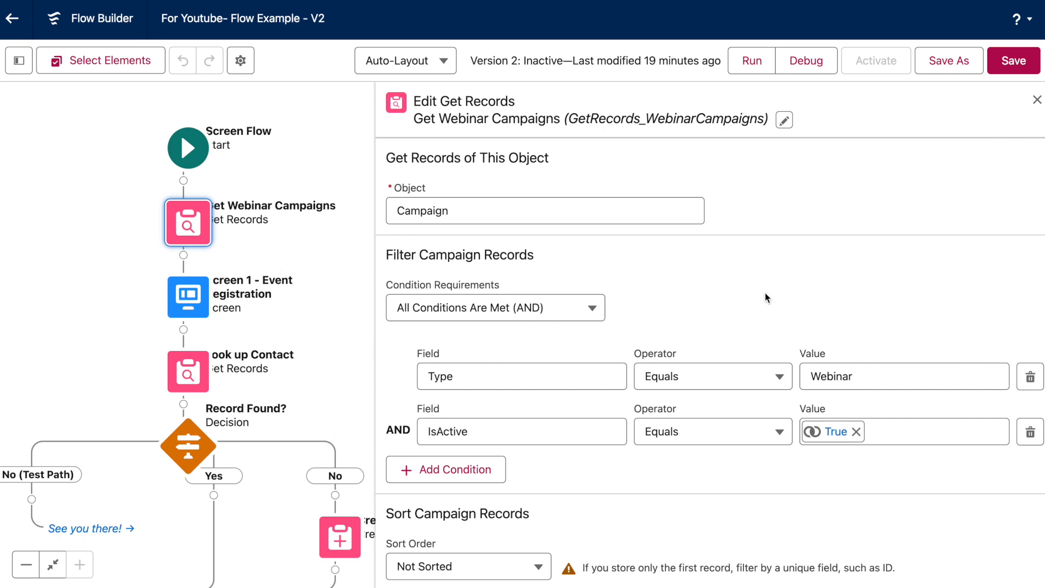
{"action": "scroll", "scroll_direction": "down", "scroll_amount": 3}
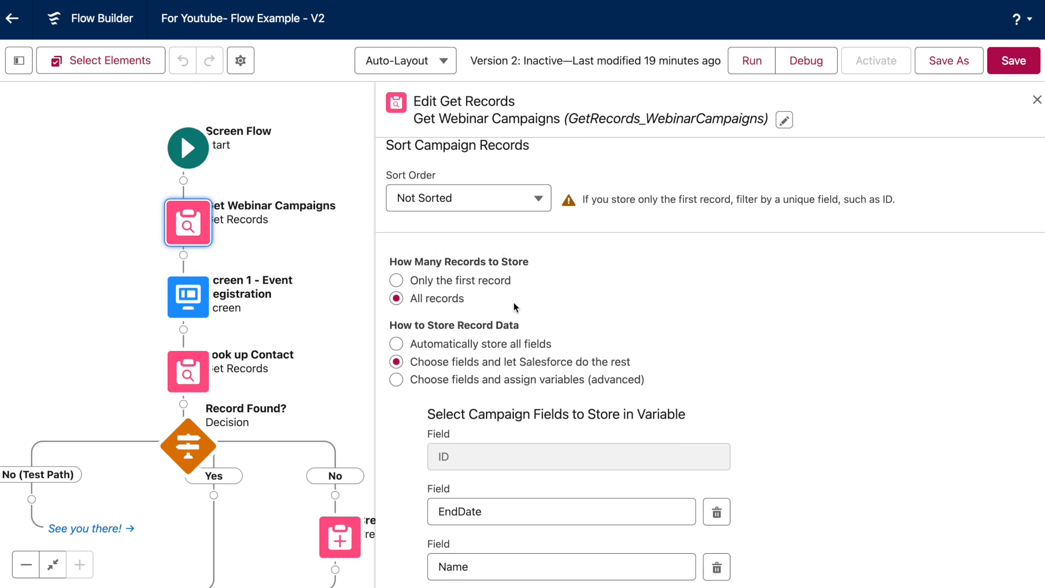
{"action": "scroll", "scroll_direction": "down", "scroll_amount": 3}
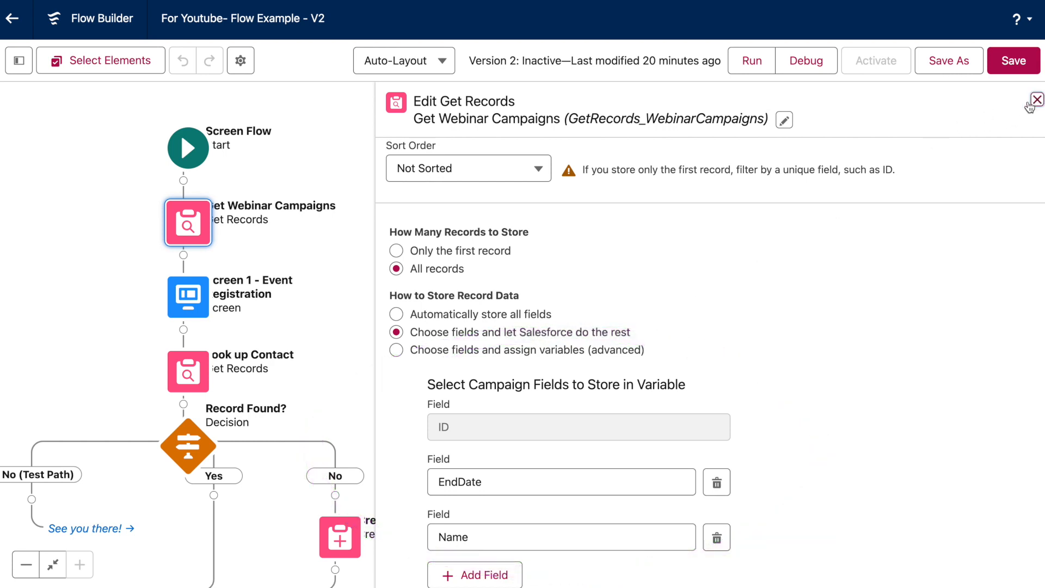
{"action": "left_click", "coordinate": [1037, 99]}
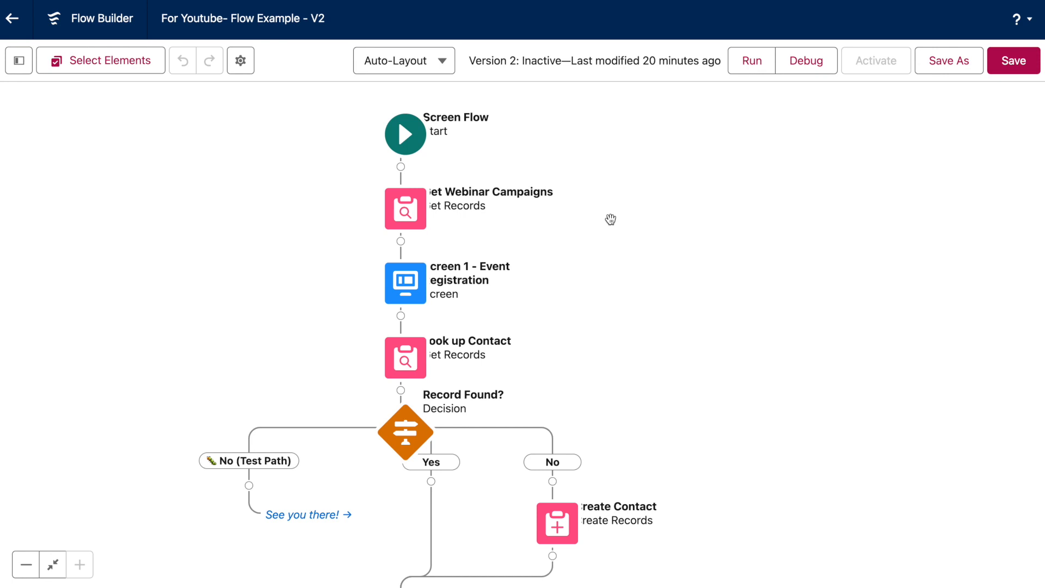
From the Toolbox resources, begin a new Collection Choice Set resource.
{"action": "left_click", "coordinate": [18, 60]}
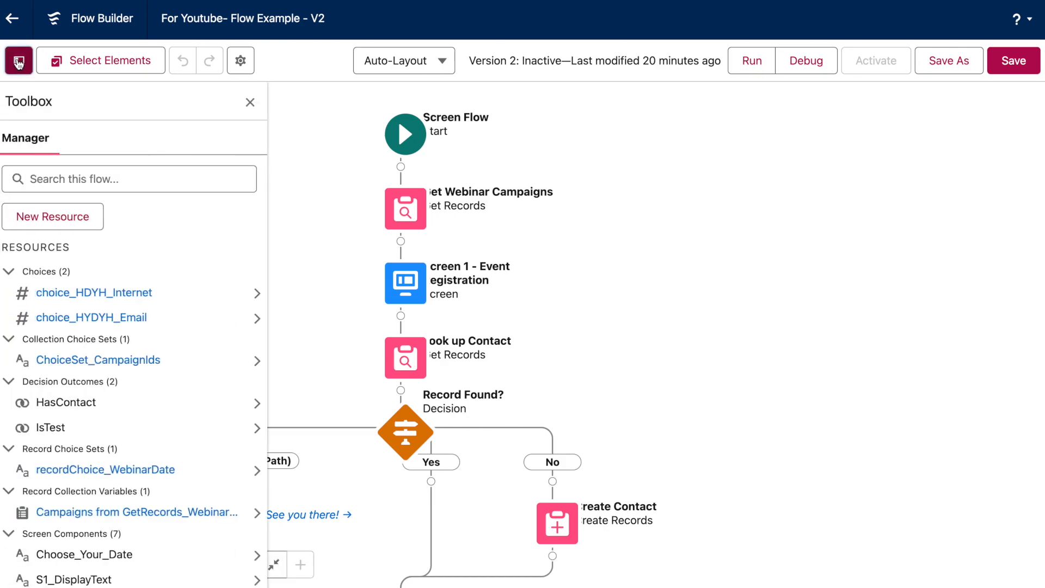
{"action": "left_click", "coordinate": [53, 217]}
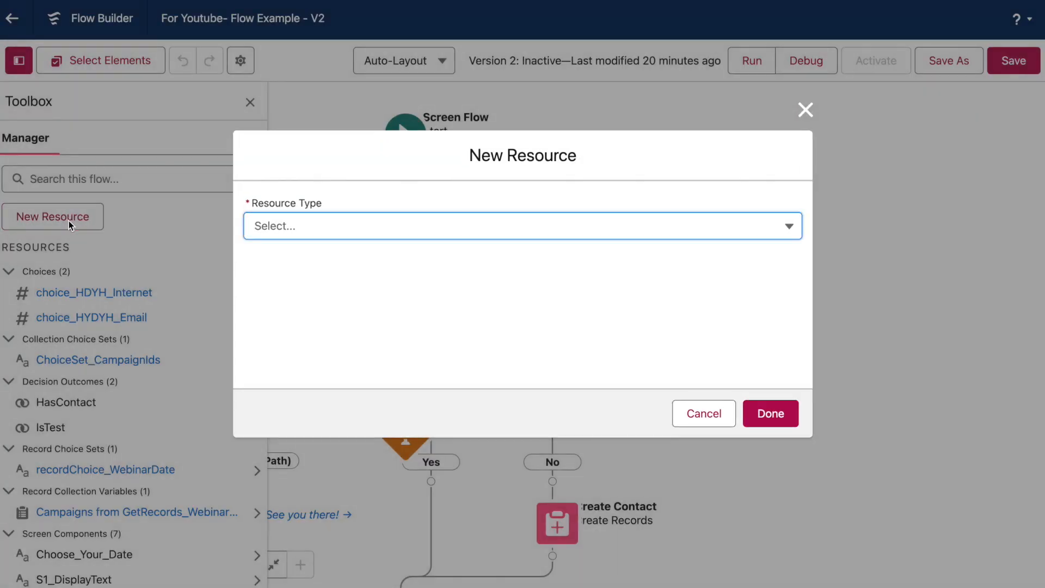
{"action": "left_click", "coordinate": [523, 225]}
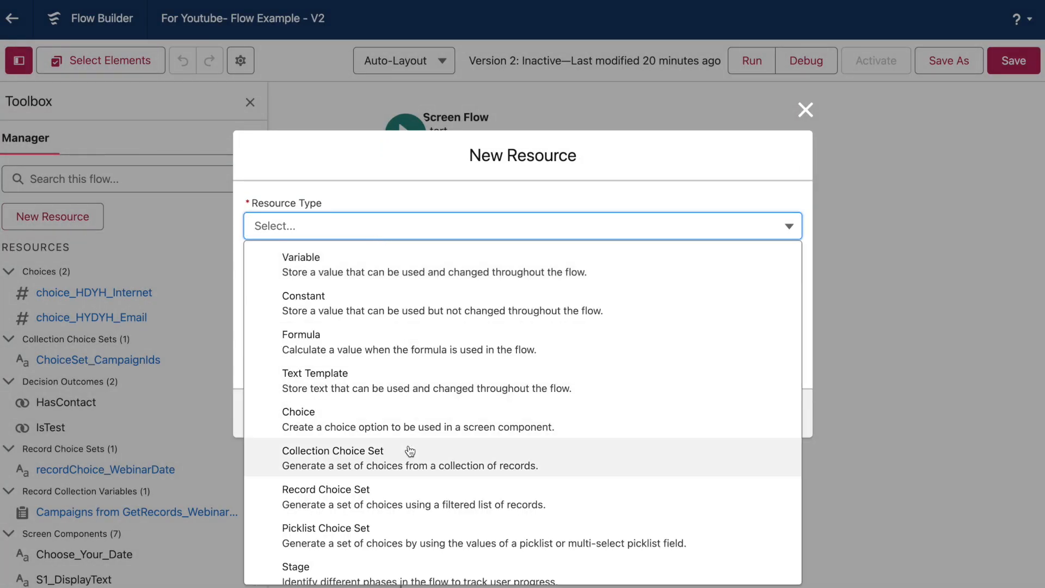
{"action": "left_click", "coordinate": [332, 458]}
{"action": "type", "text": "ChoiceSet_CampaignId"}
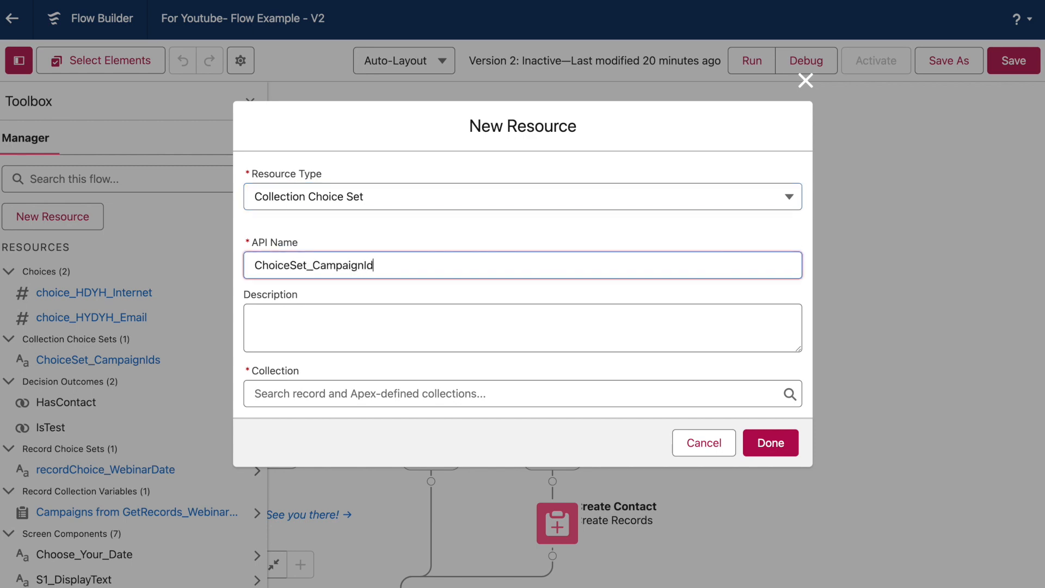
Base the choice set on the GetRecords_WebinarCampaigns record collection.
{"action": "left_click", "coordinate": [522, 402]}
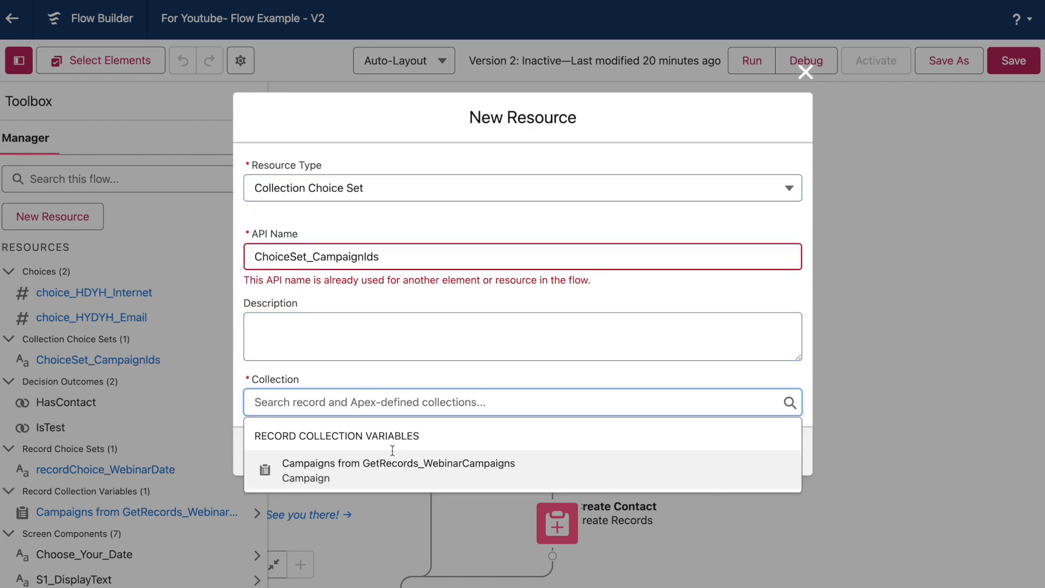
{"action": "left_click", "coordinate": [398, 463]}
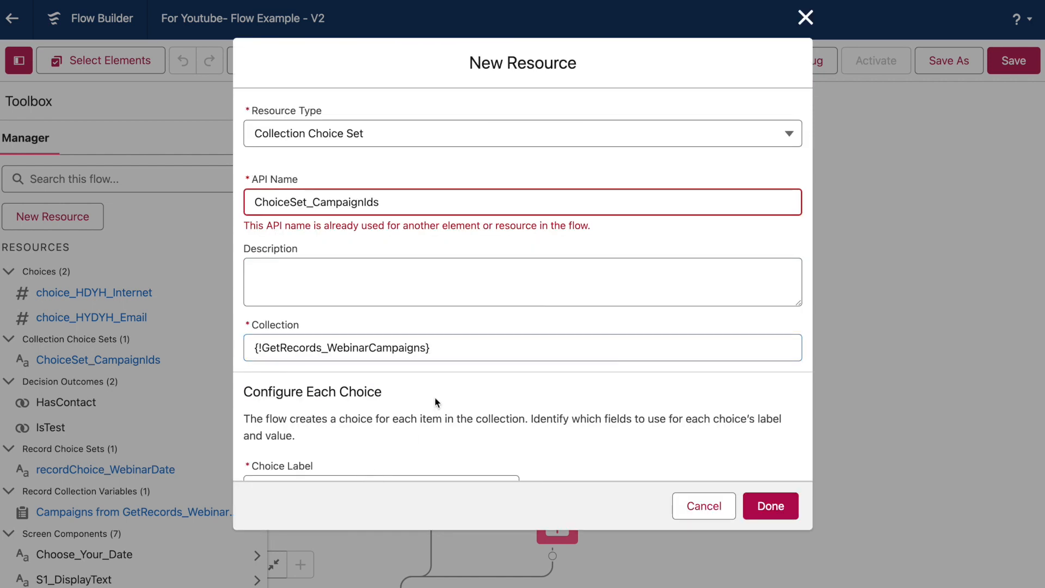
{"action": "scroll", "scroll_direction": "down", "scroll_amount": 3}
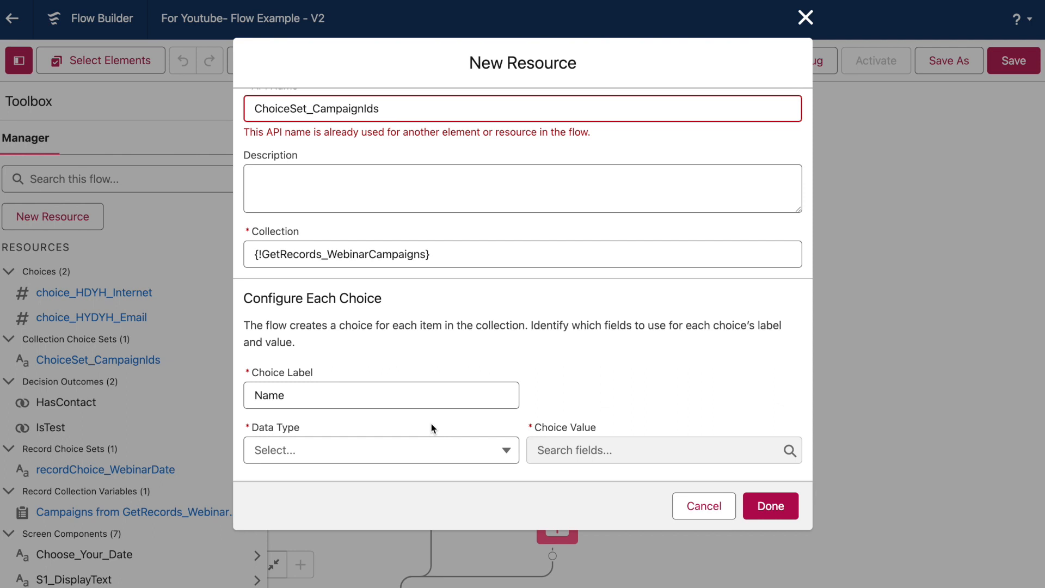
Give each choice data type Text and the Campaign Id as its value.
{"action": "left_click", "coordinate": [381, 450]}
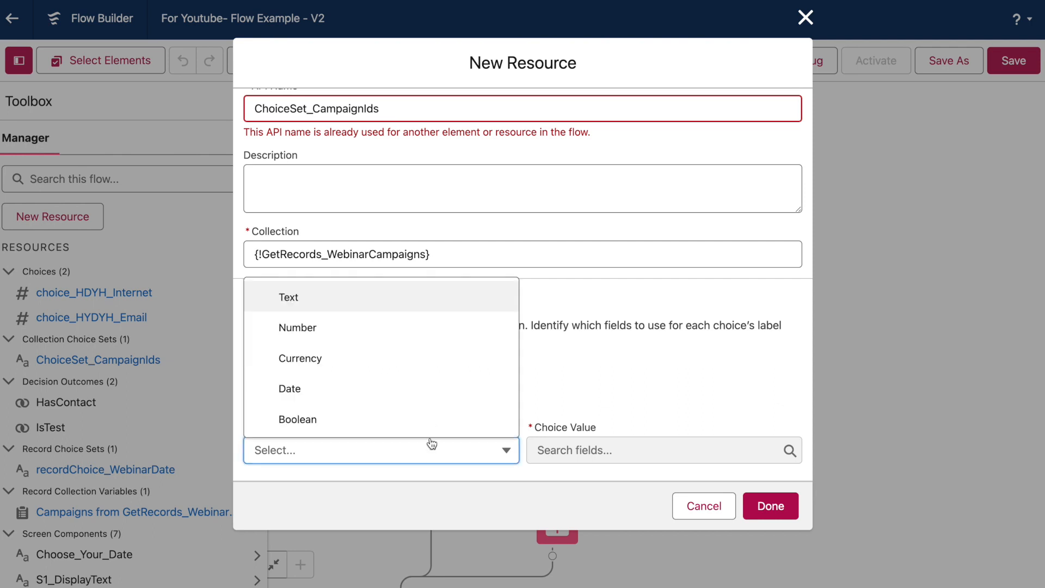
{"action": "left_click", "coordinate": [288, 297]}
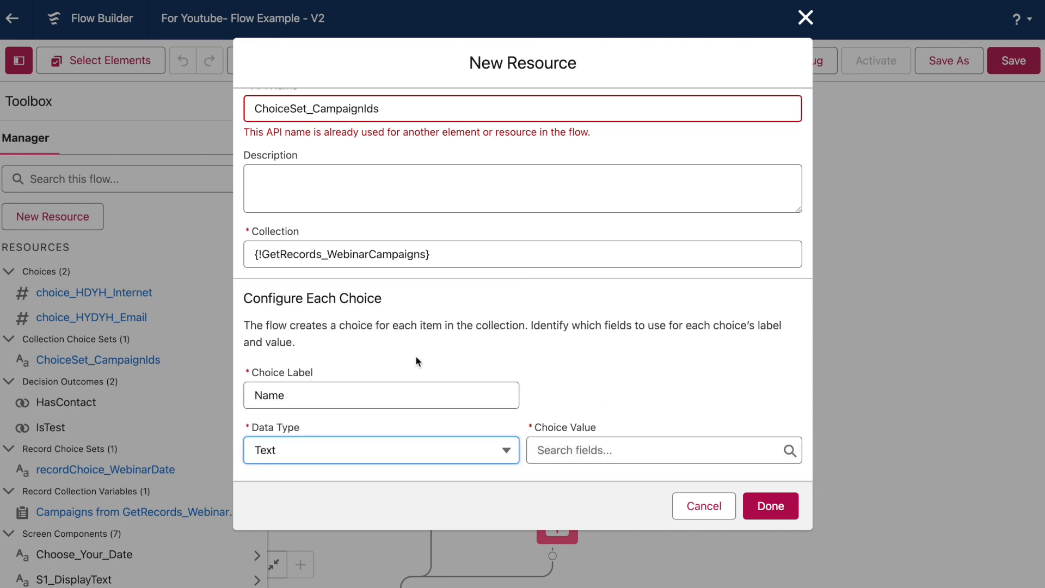
{"action": "left_click", "coordinate": [659, 450]}
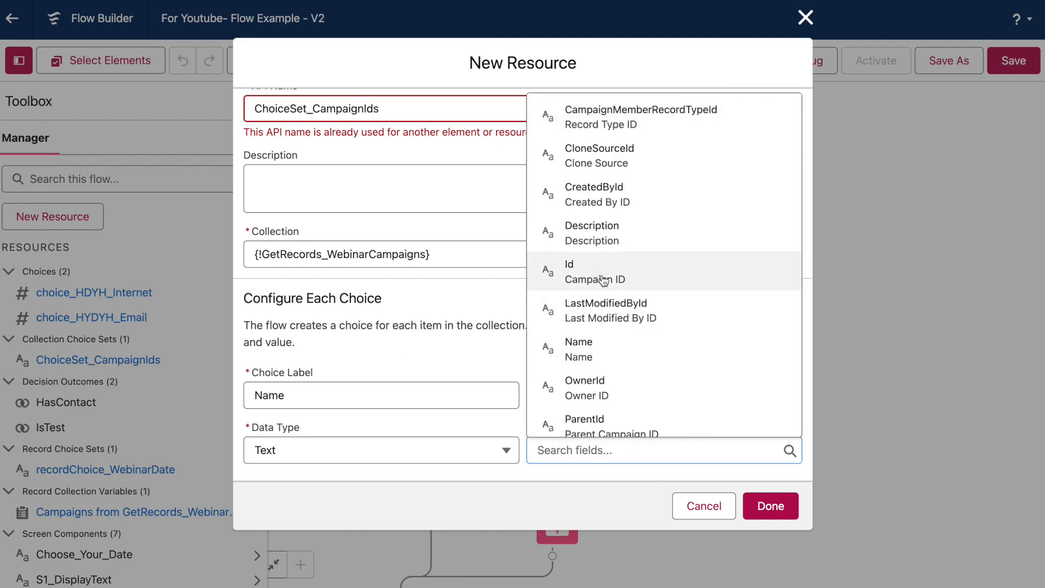
{"action": "left_click", "coordinate": [570, 271]}
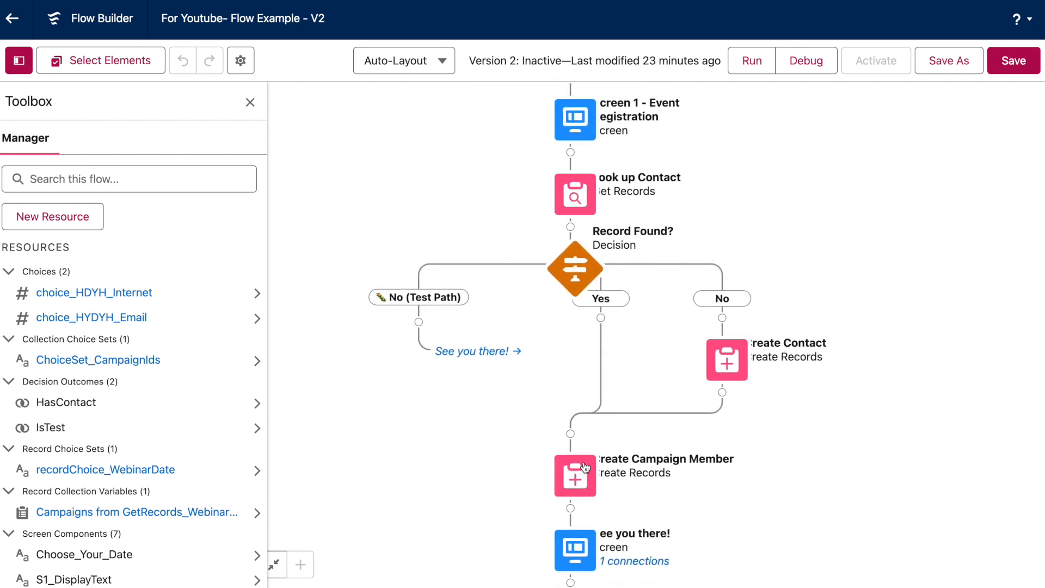
Review Create Campaign Member's CampaignId, then inspect the Choose Your Date radio buttons' choice setting.
{"action": "double_click", "coordinate": [575, 475]}
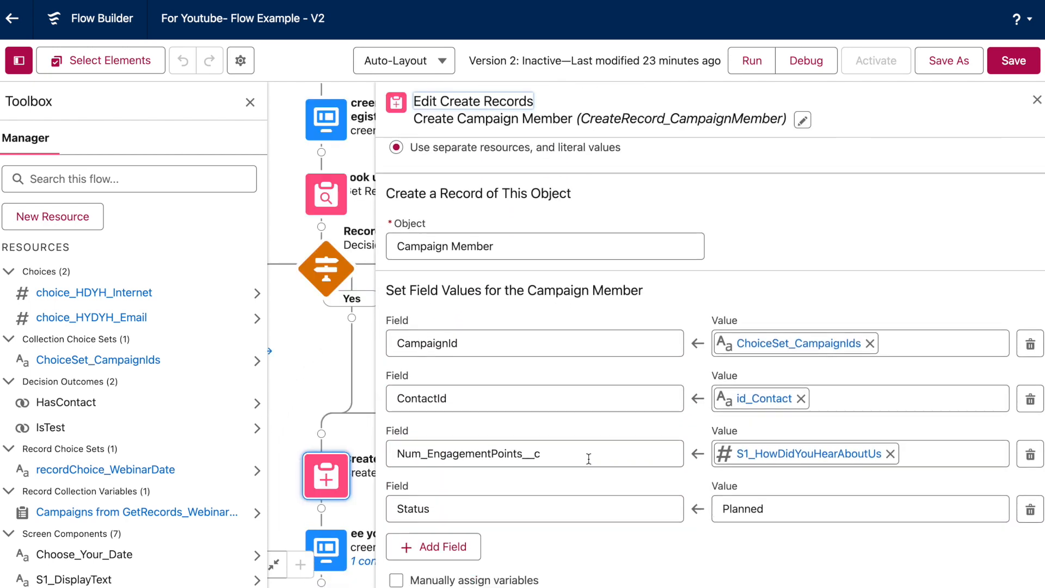
{"action": "mouse_move", "coordinate": [832, 310]}
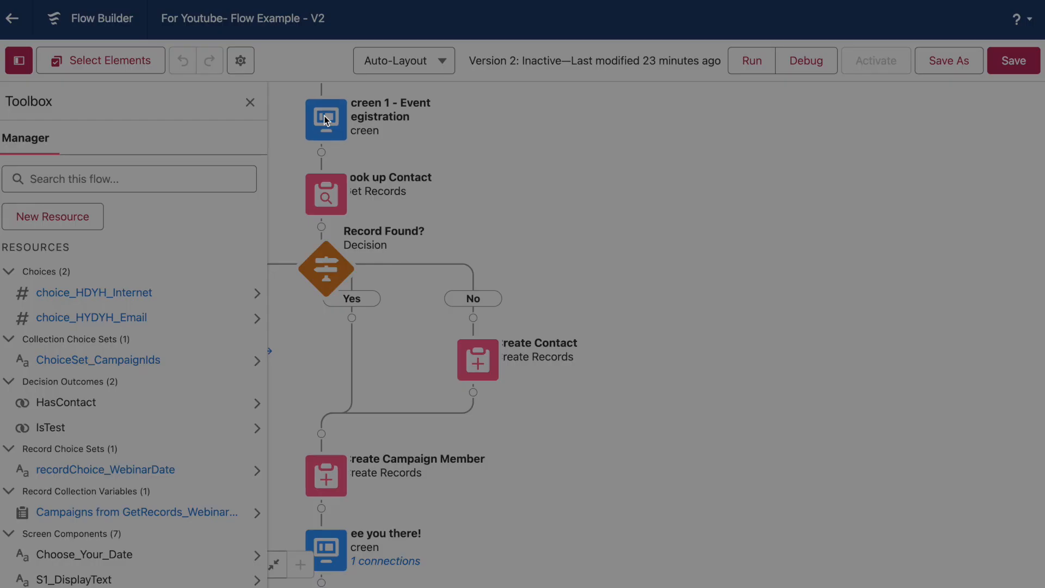
{"action": "double_click", "coordinate": [326, 119]}
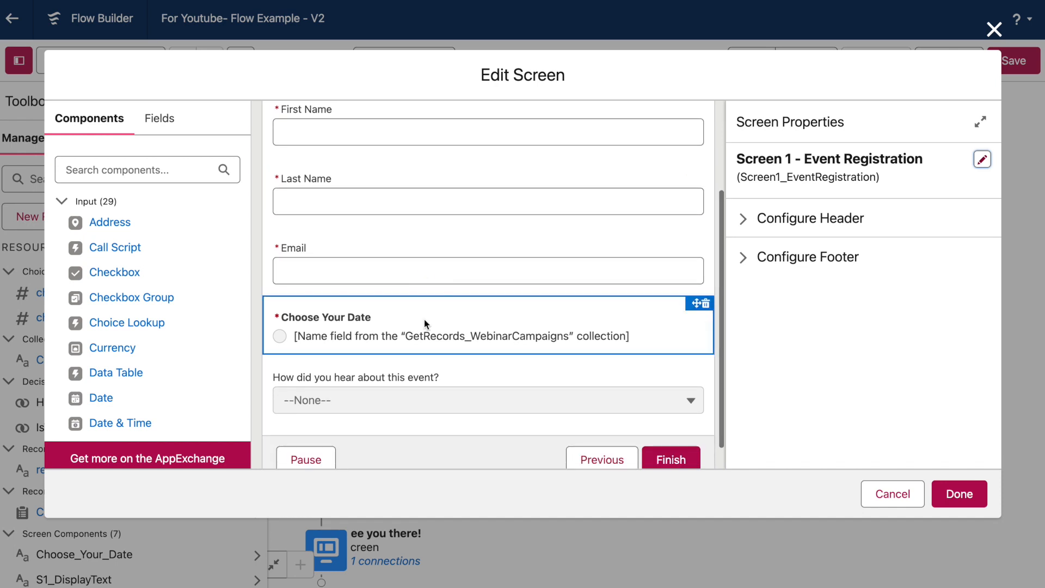
{"action": "left_click", "coordinate": [487, 326]}
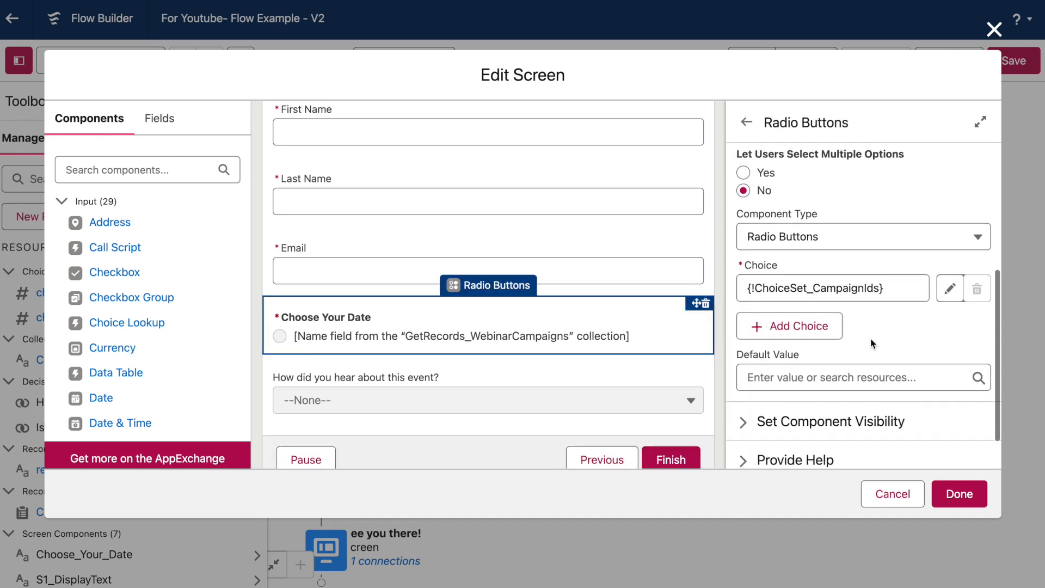
{"action": "left_click", "coordinate": [832, 288]}
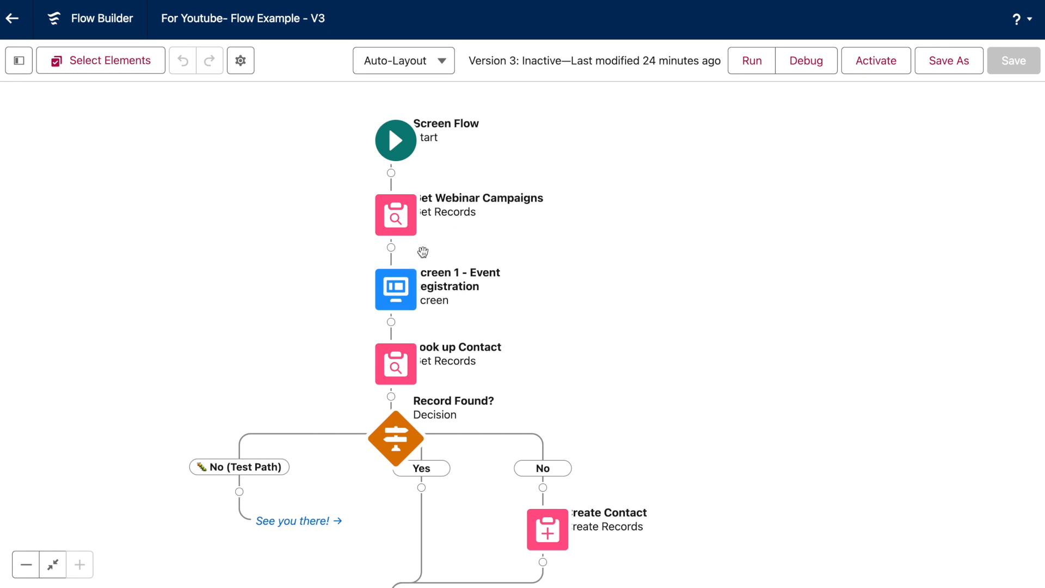
{"action": "mouse_move", "coordinate": [562, 267]}
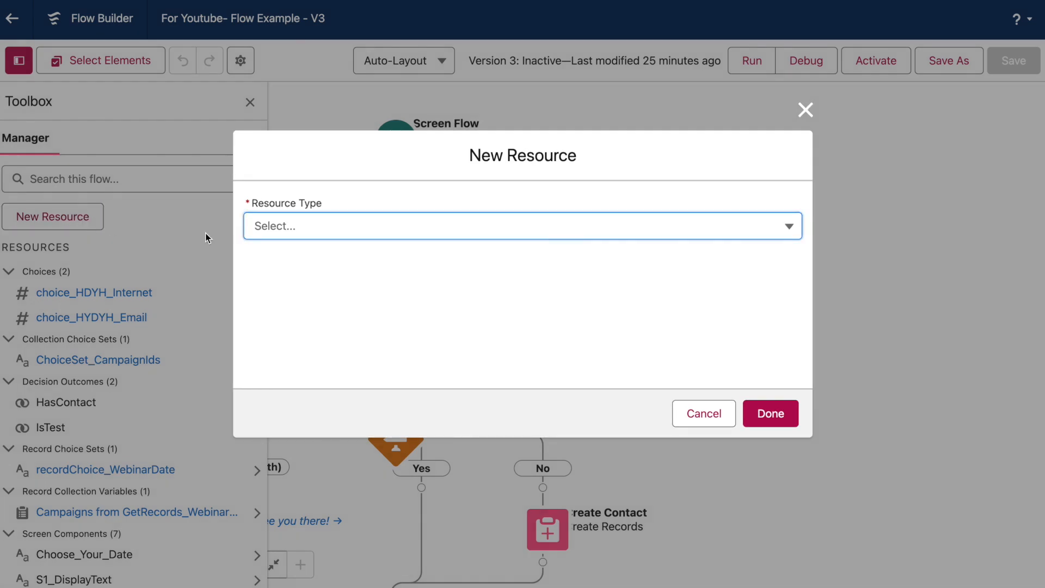
Begin a new Record Choice Set resource on the Campaign object.
{"action": "left_click", "coordinate": [523, 225]}
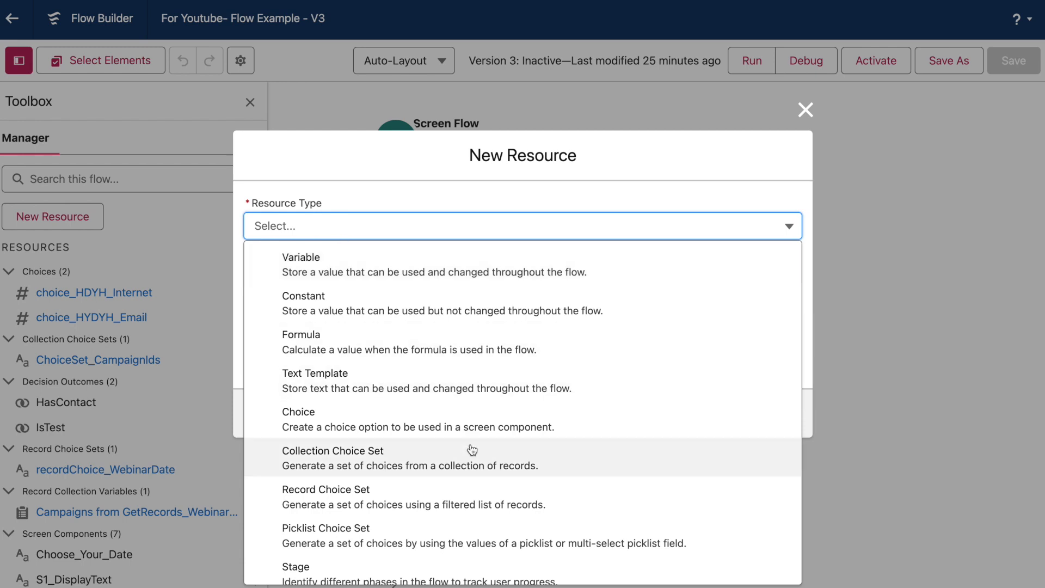
{"action": "left_click", "coordinate": [326, 489]}
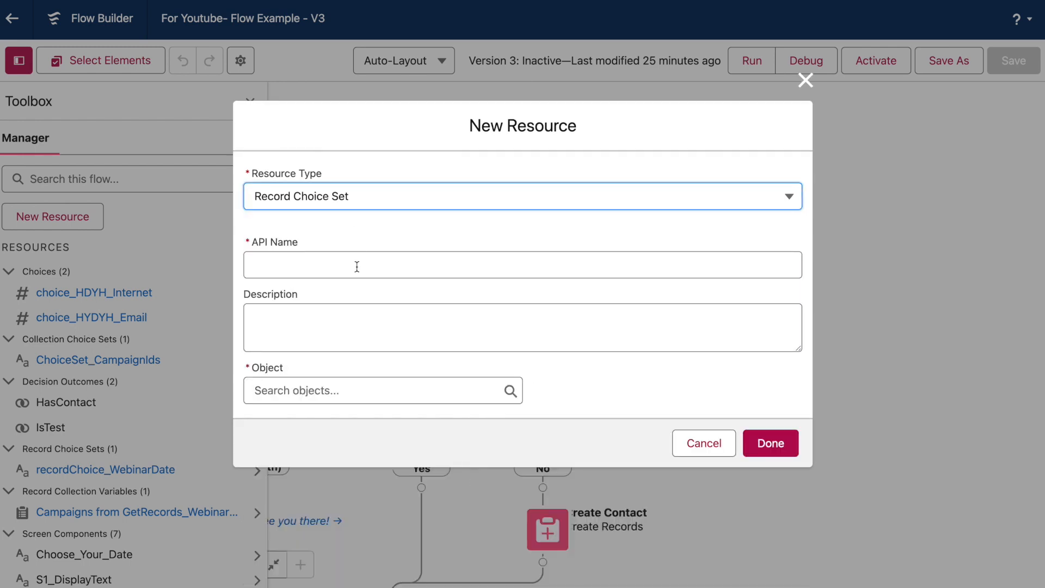
{"action": "type", "text": "recordChoice_Webinar"}
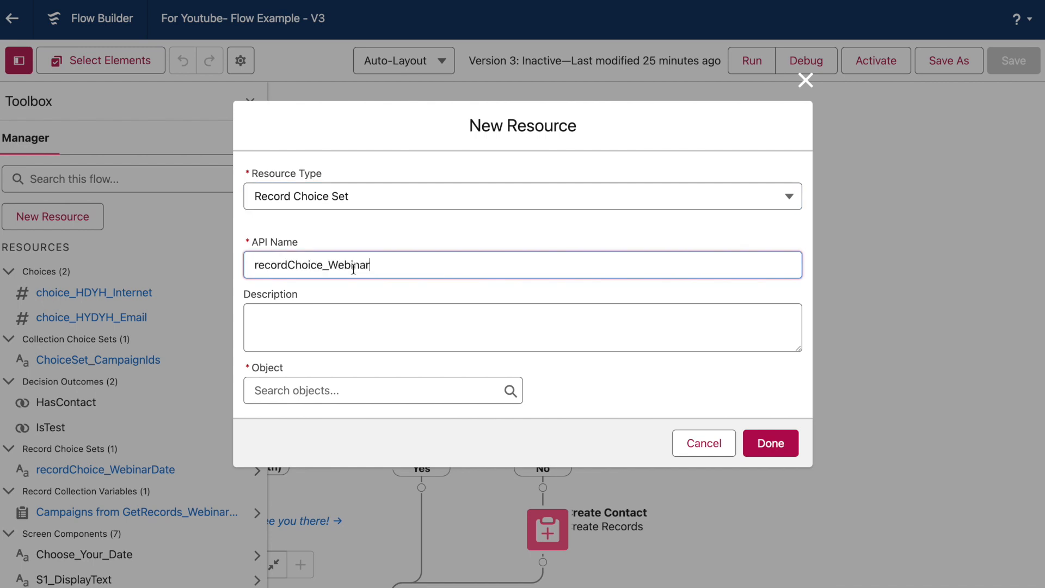
{"action": "left_click", "coordinate": [383, 390]}
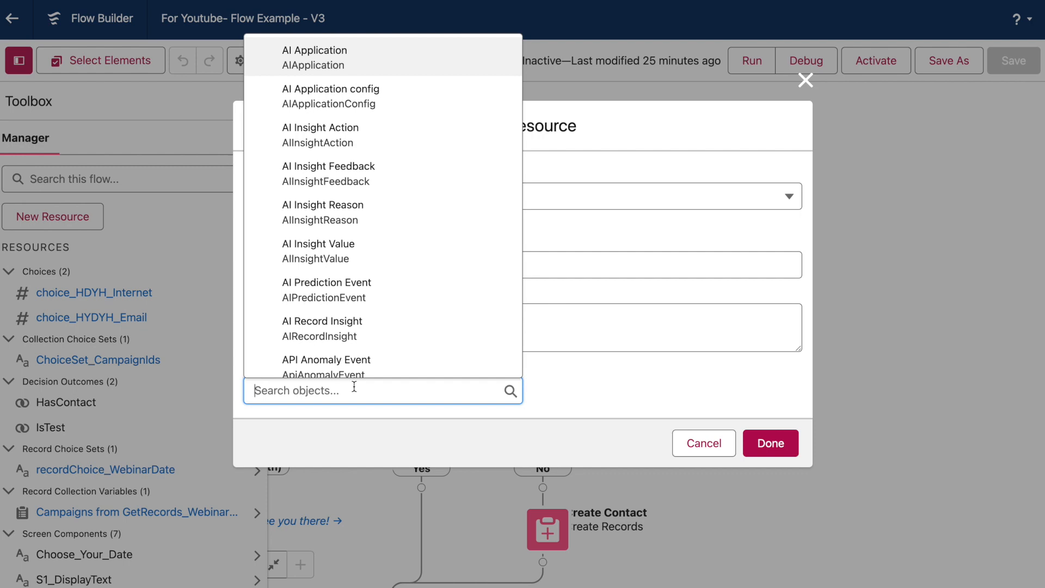
{"action": "type", "text": "Campaign"}
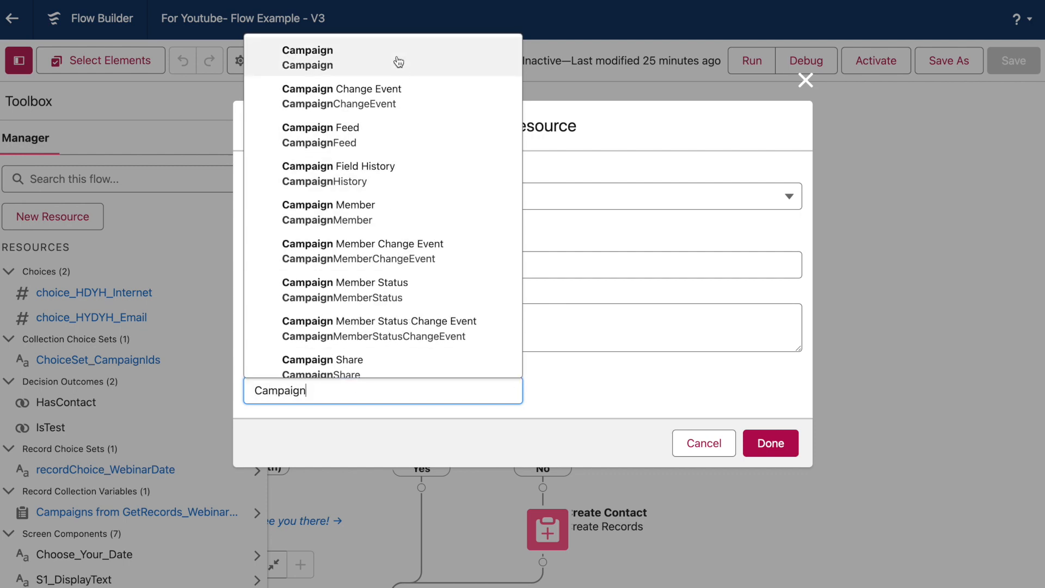
{"action": "left_click", "coordinate": [309, 58]}
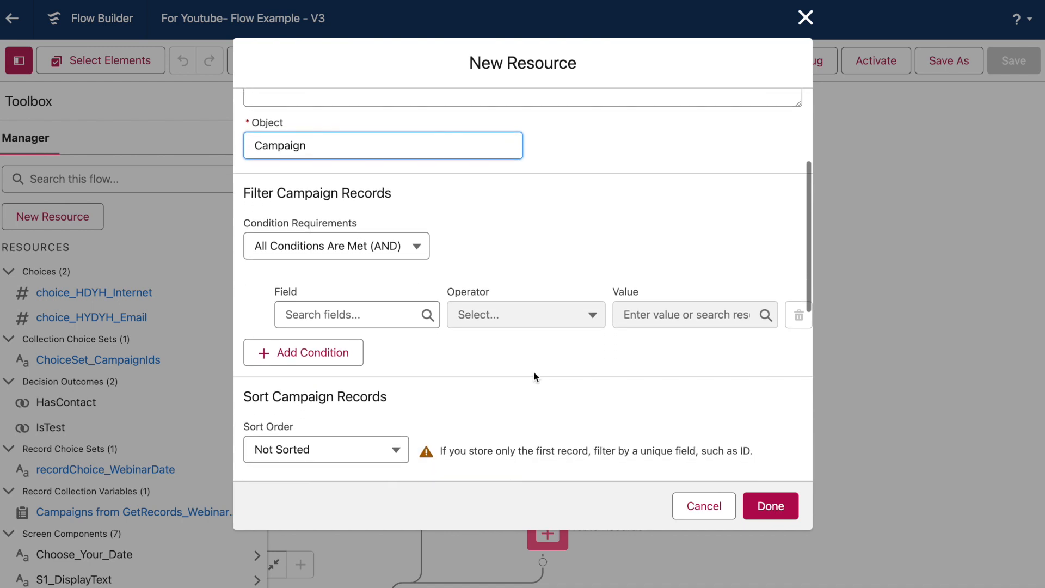
Filter to IsActive true and Type Webinar, sorted ascending by EndDate.
{"action": "left_click", "coordinate": [357, 315]}
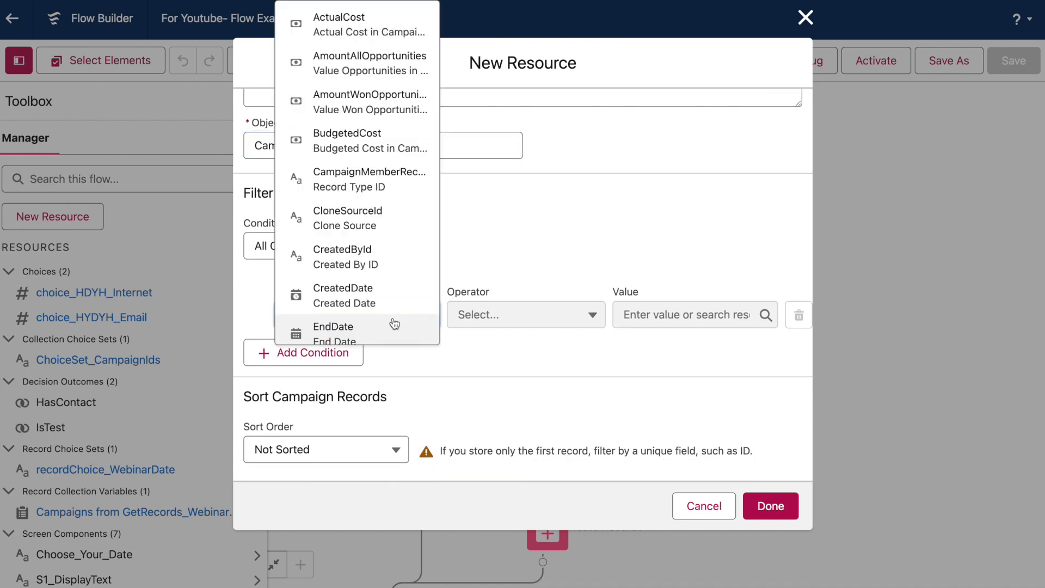
{"action": "type", "text": "ac"}
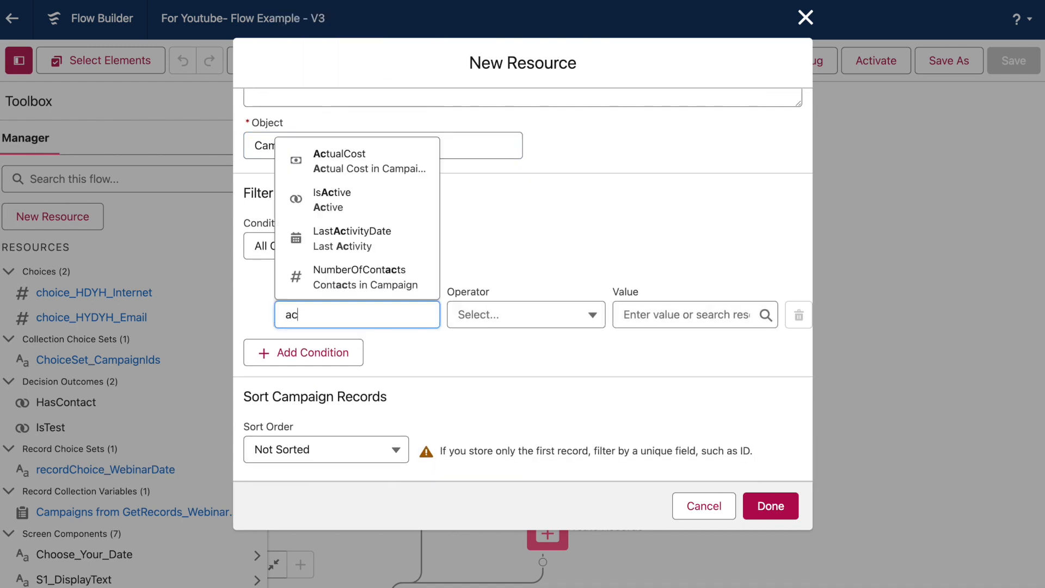
{"action": "left_click", "coordinate": [331, 198]}
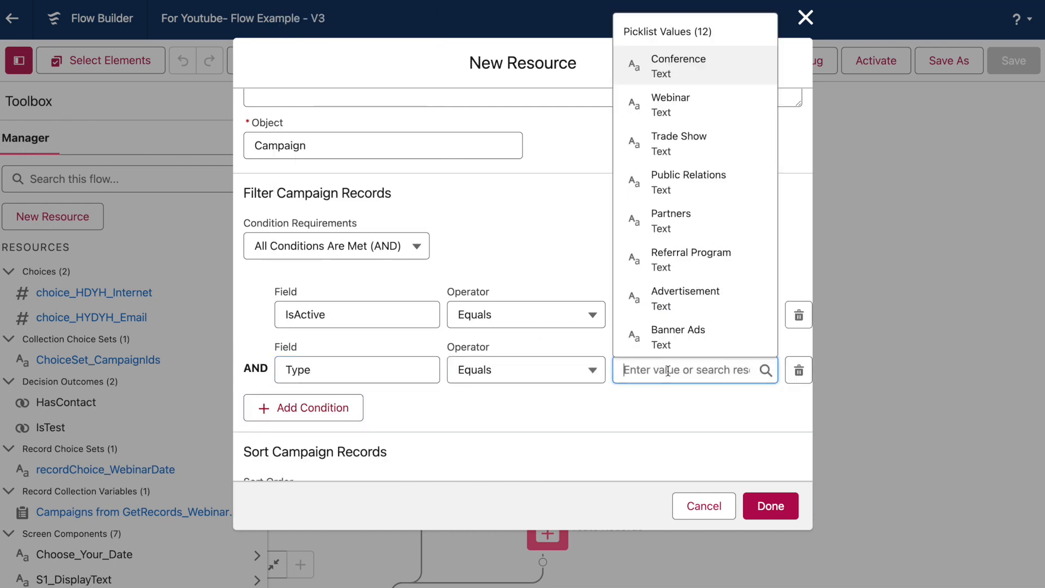
{"action": "left_click", "coordinate": [670, 105]}
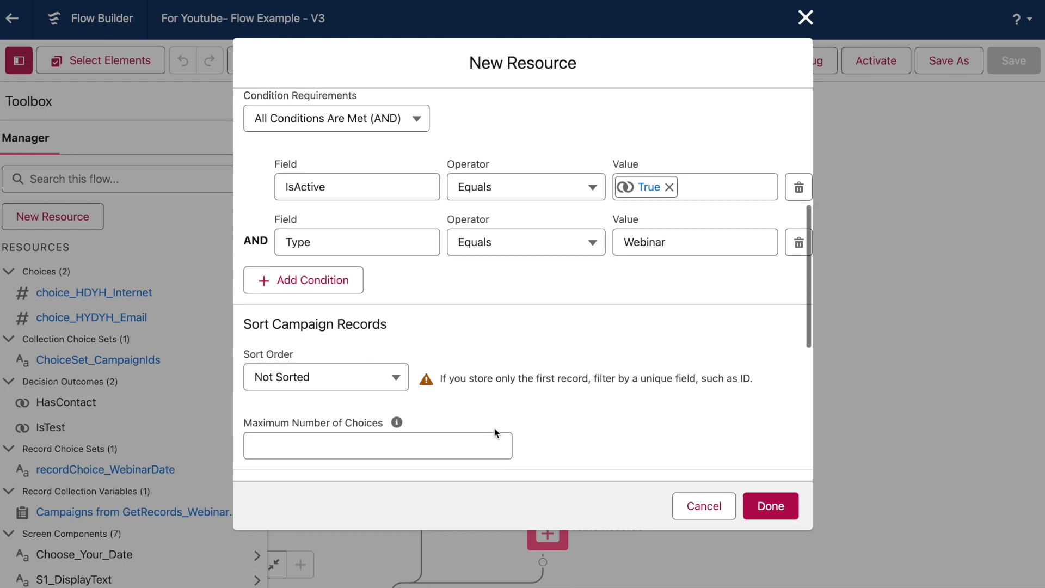
{"action": "scroll", "scroll_direction": "down", "scroll_amount": 3}
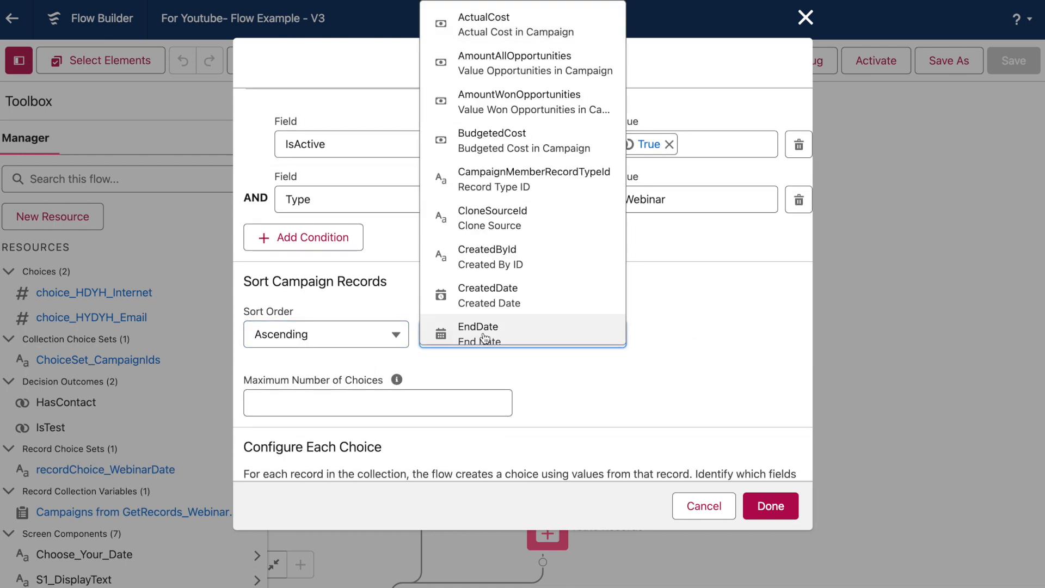
{"action": "left_click", "coordinate": [478, 327]}
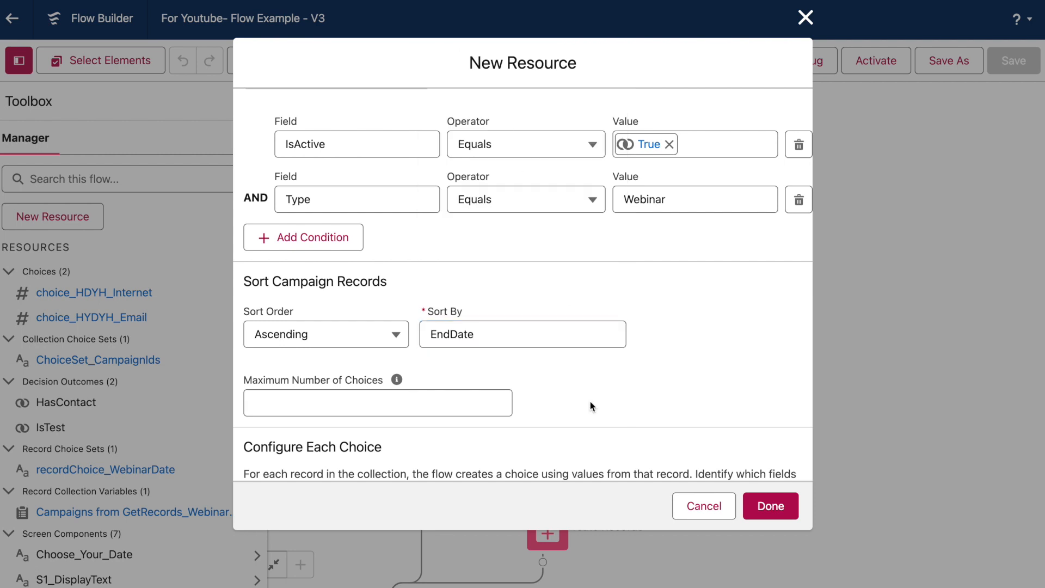
Label choices with campaign Name, value Id as Text, and save recordChoice_Webinars.
{"action": "scroll", "scroll_direction": "down", "scroll_amount": 3}
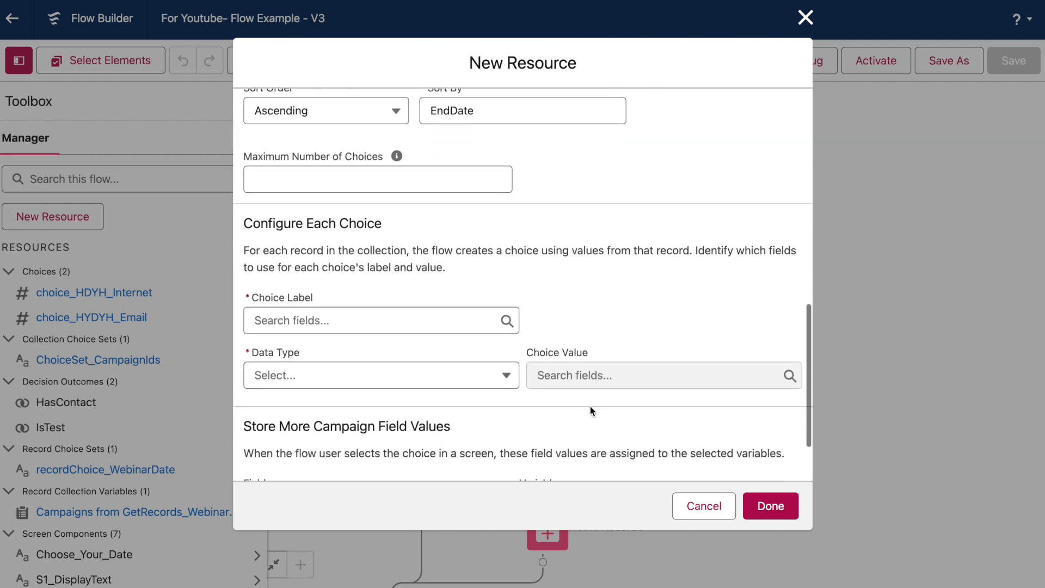
{"action": "type", "text": "name"}
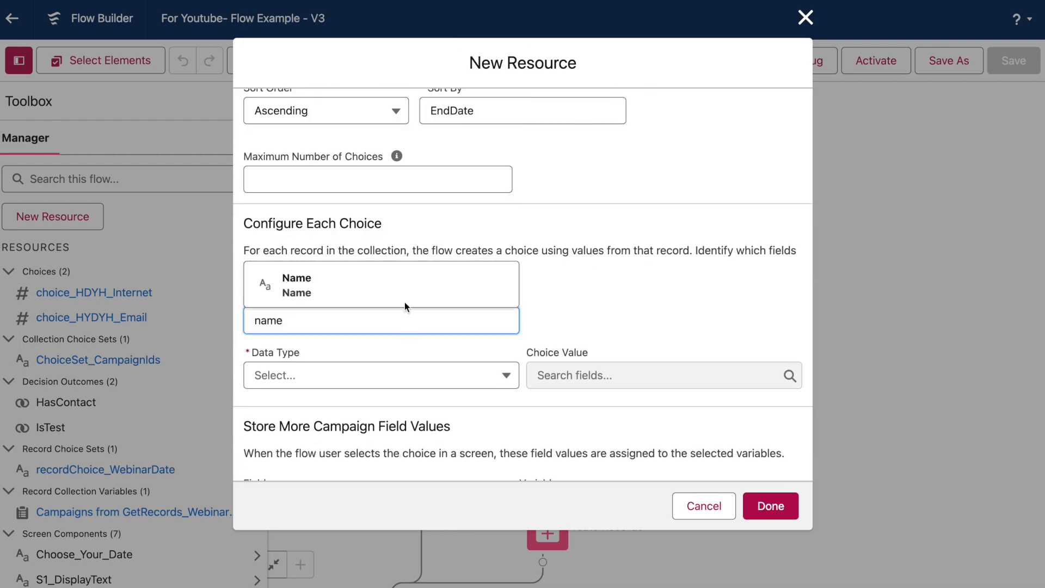
{"action": "left_click", "coordinate": [381, 375]}
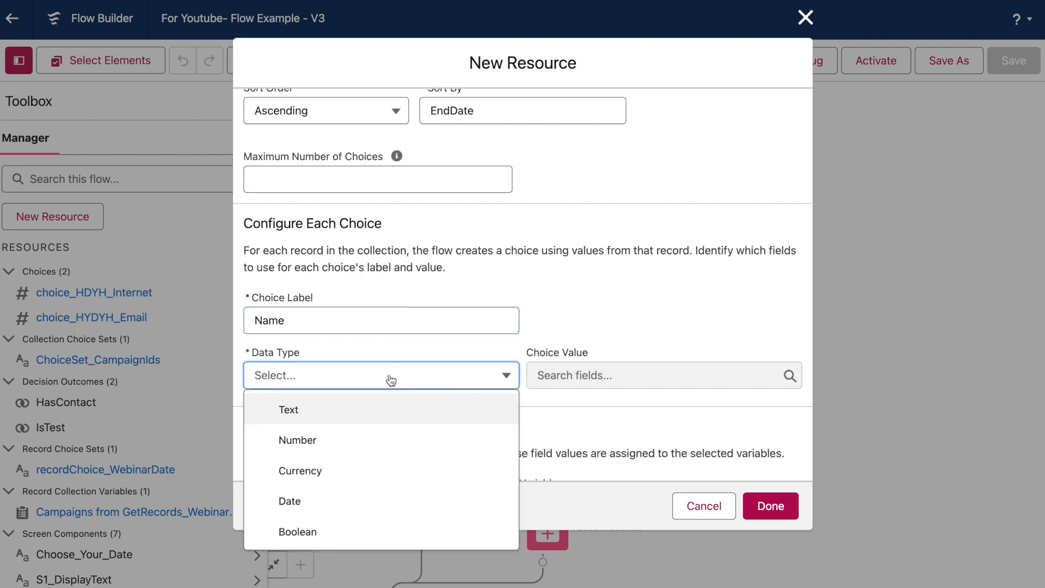
{"action": "type", "text": "id"}
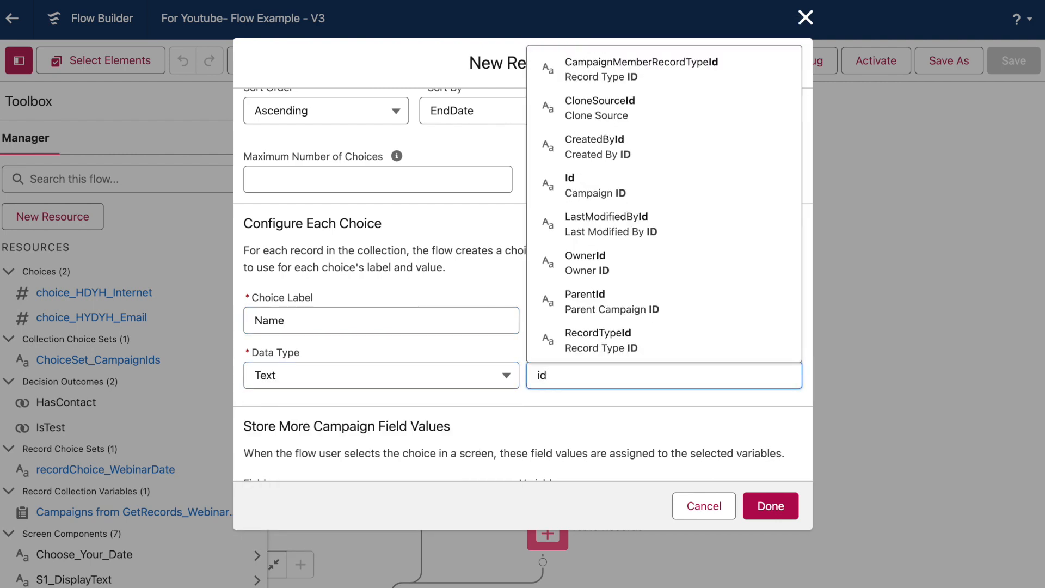
{"action": "left_click", "coordinate": [595, 184]}
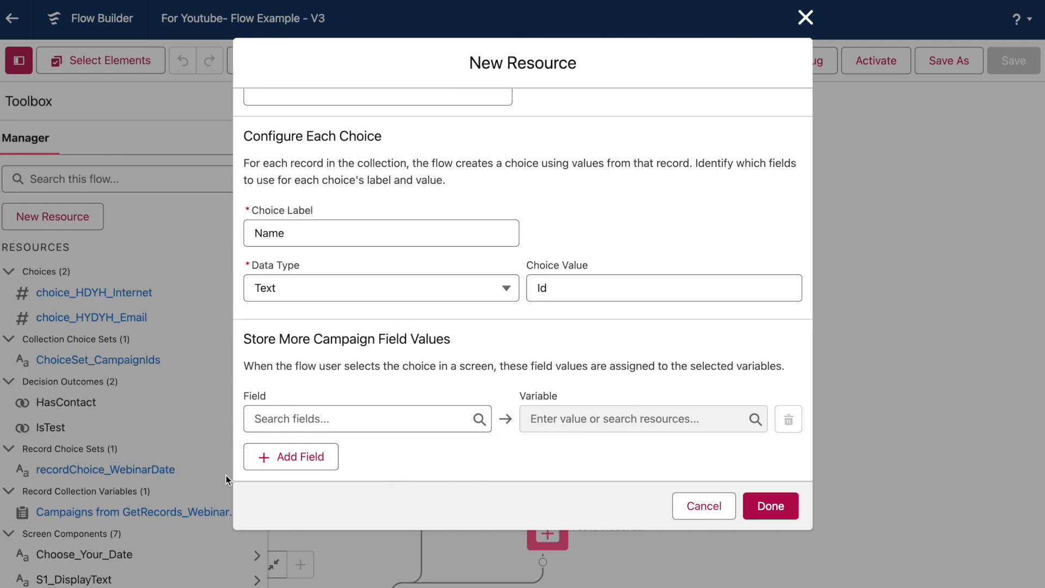
{"action": "mouse_move", "coordinate": [495, 467]}
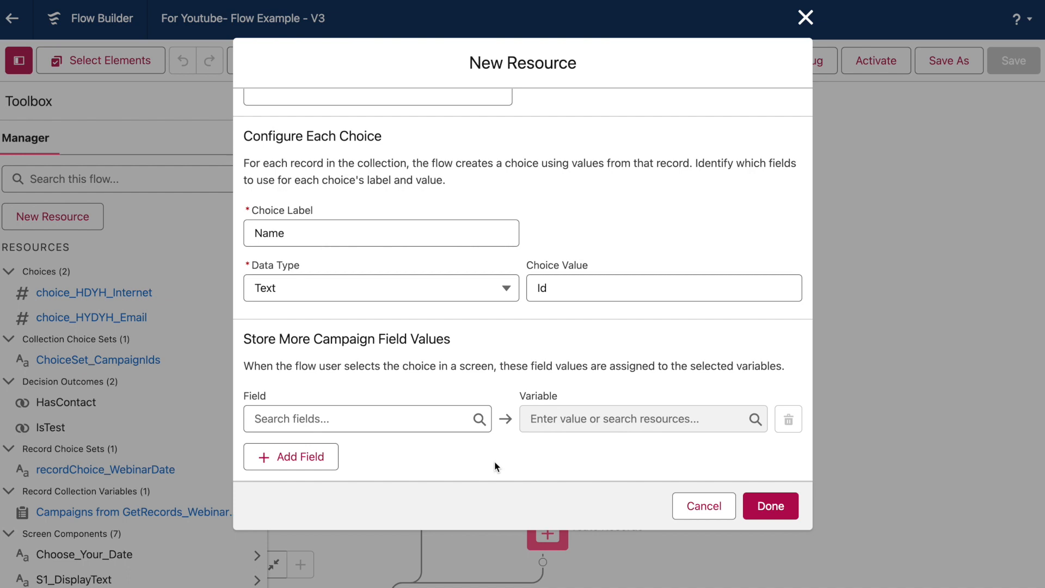
{"action": "mouse_move", "coordinate": [838, 522]}
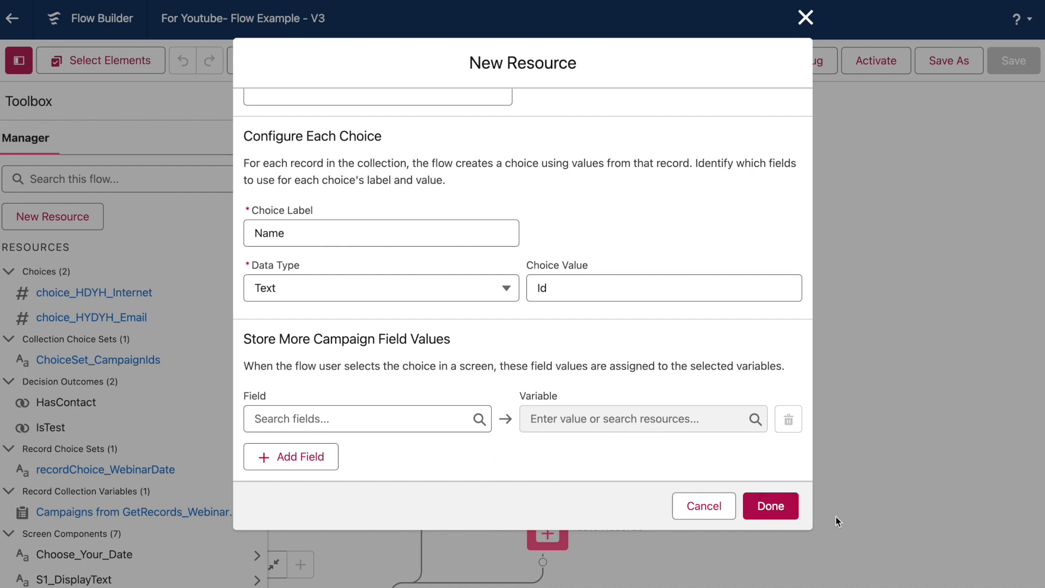
{"action": "left_click", "coordinate": [770, 506]}
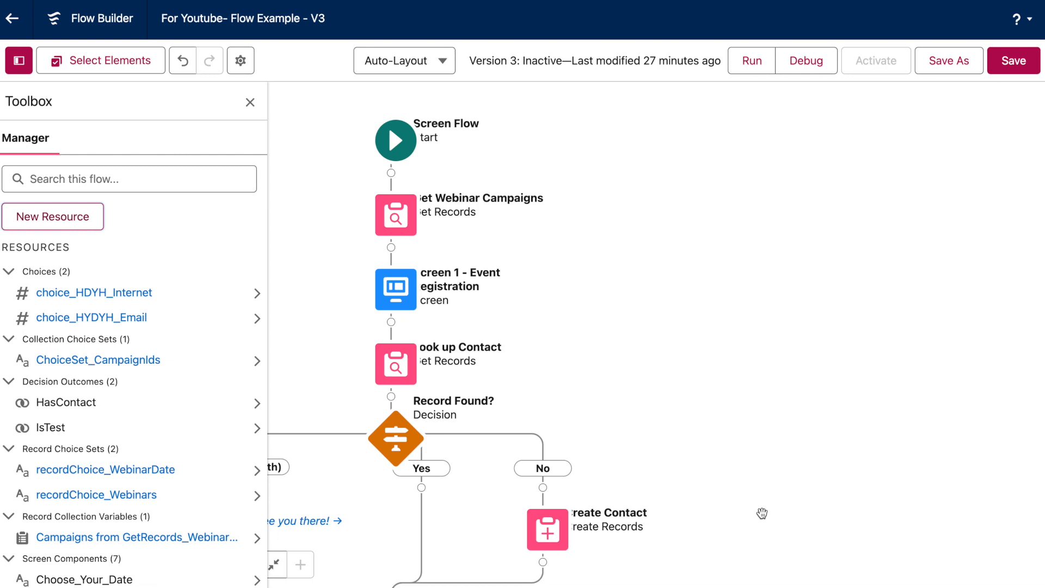
{"action": "mouse_move", "coordinate": [501, 255]}
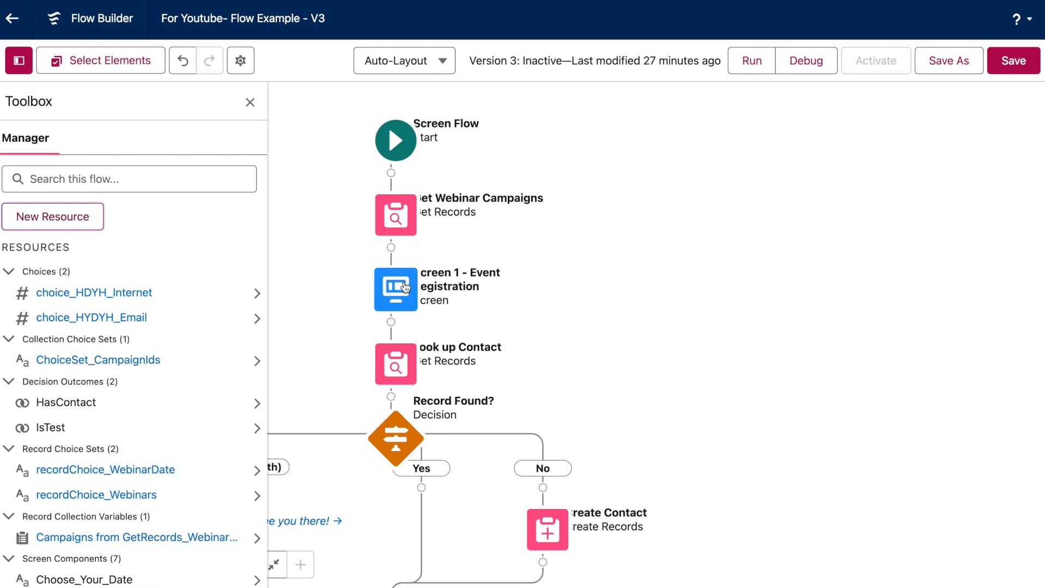
Point the Choose Your Date radio buttons at the recordChoice_Webinars choice set.
{"action": "double_click", "coordinate": [395, 288]}
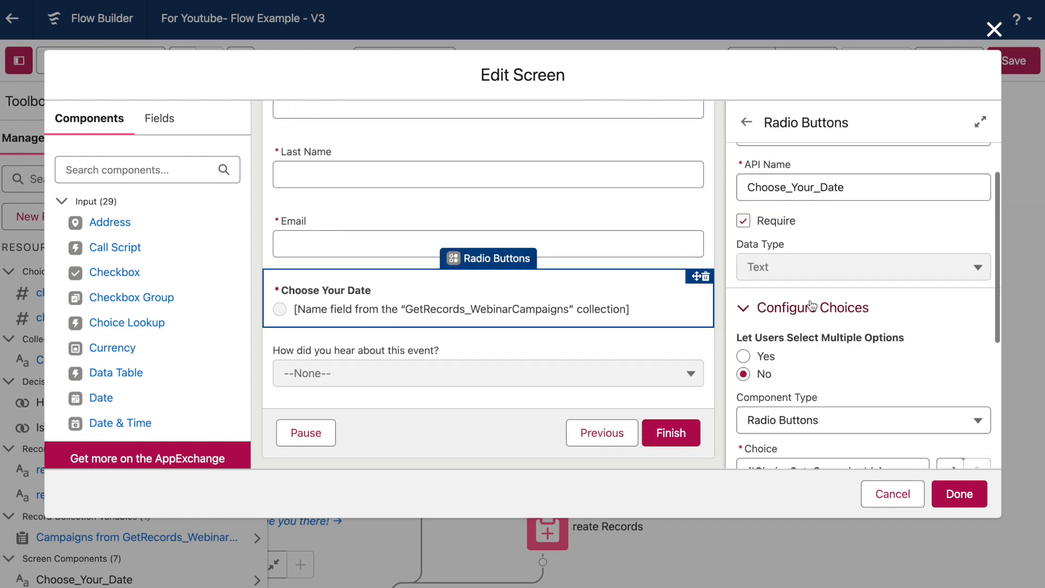
{"action": "left_click", "coordinate": [826, 282]}
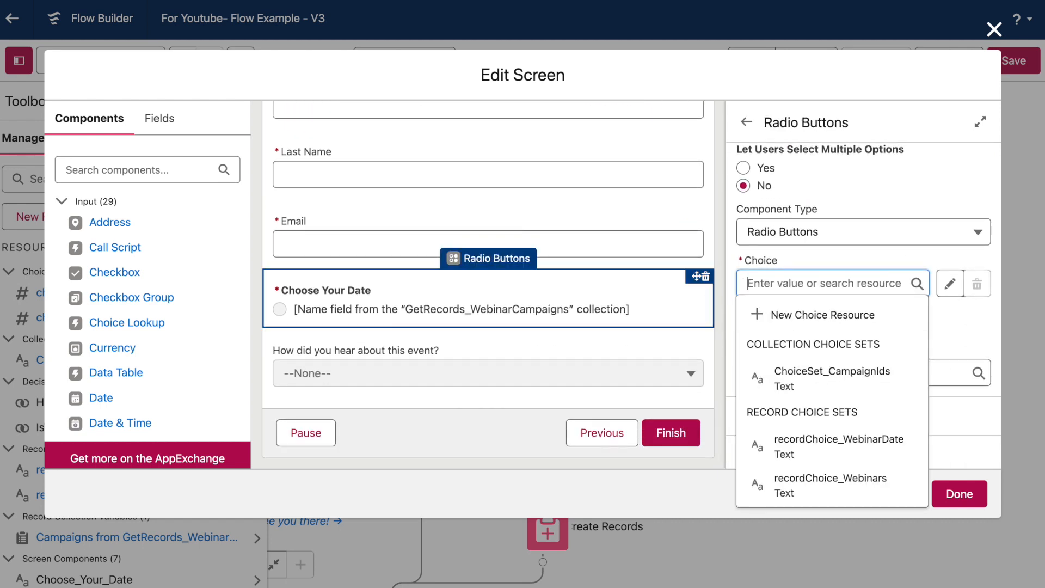
{"action": "left_click", "coordinate": [829, 485]}
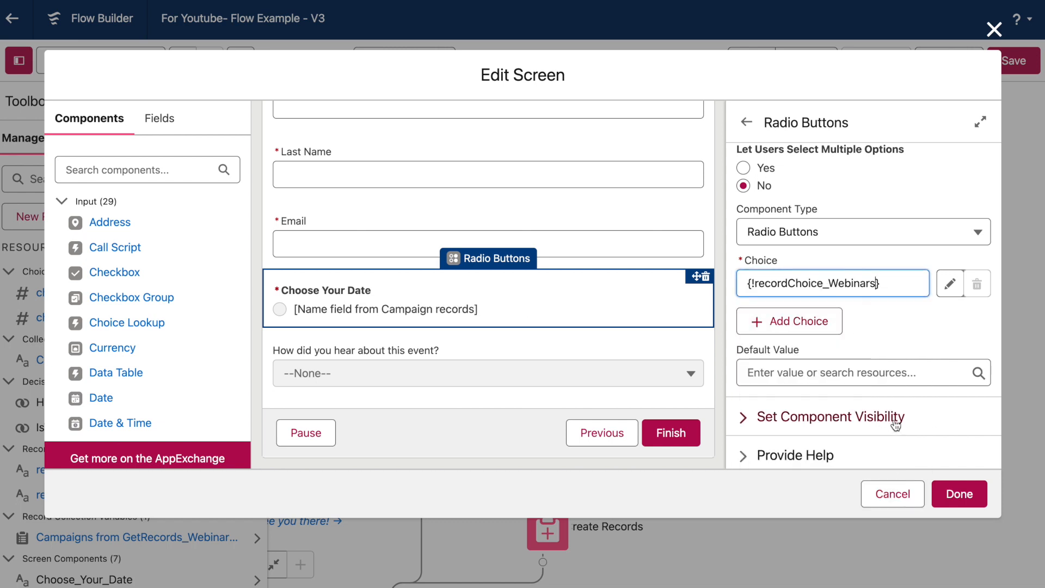
{"action": "mouse_move", "coordinate": [936, 407]}
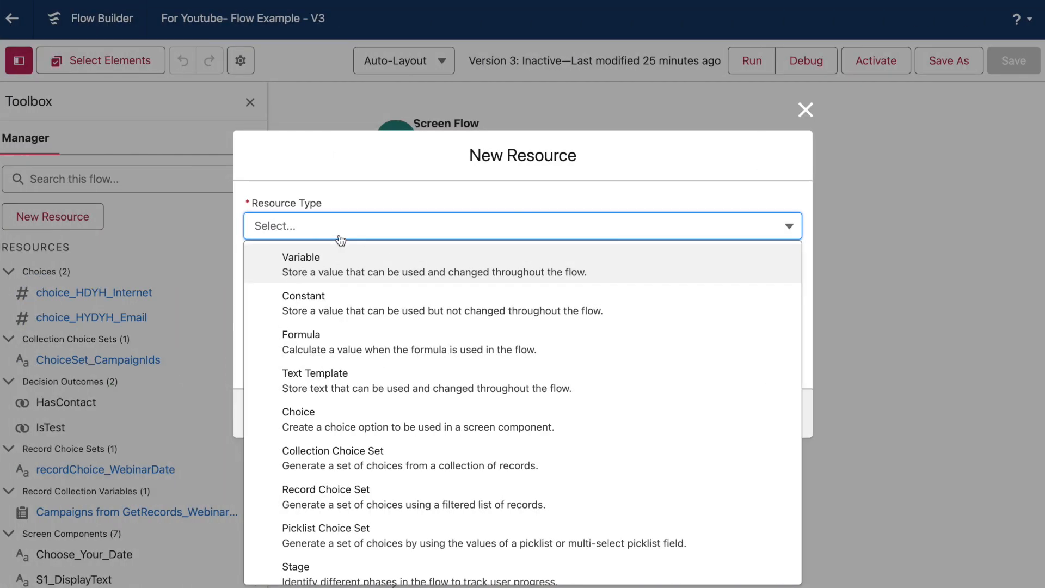
Draft another choice set with IsActive filter and Id value, then cancel it as a duplicate.
{"action": "left_click", "coordinate": [326, 489]}
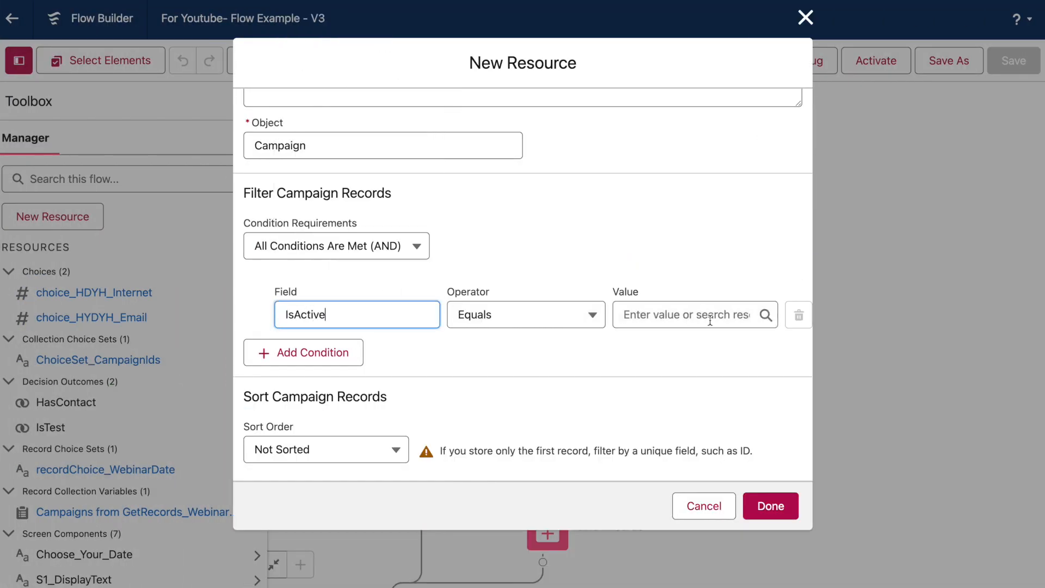
{"action": "left_click", "coordinate": [303, 353]}
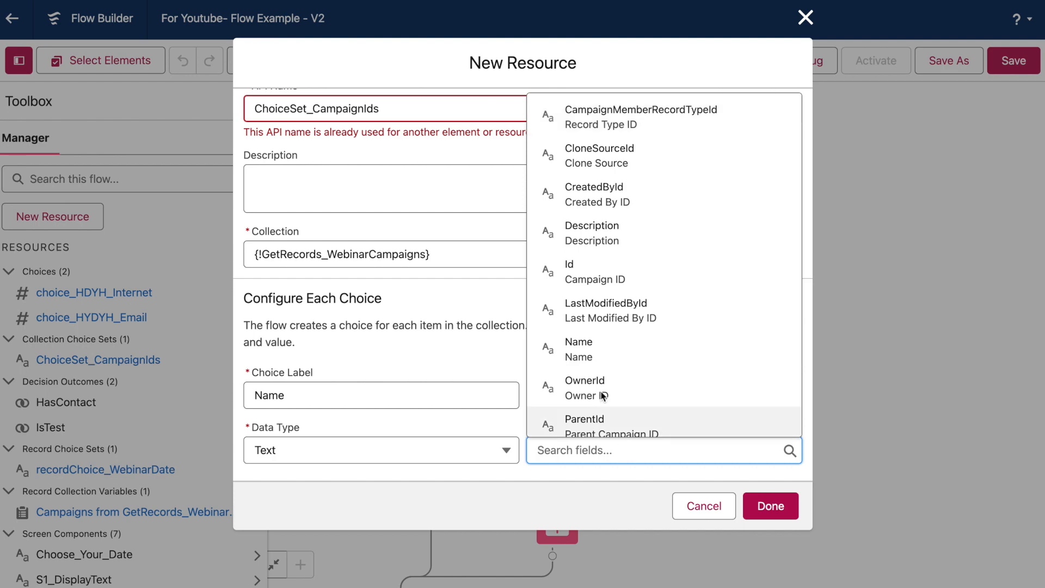
{"action": "left_click", "coordinate": [568, 264]}
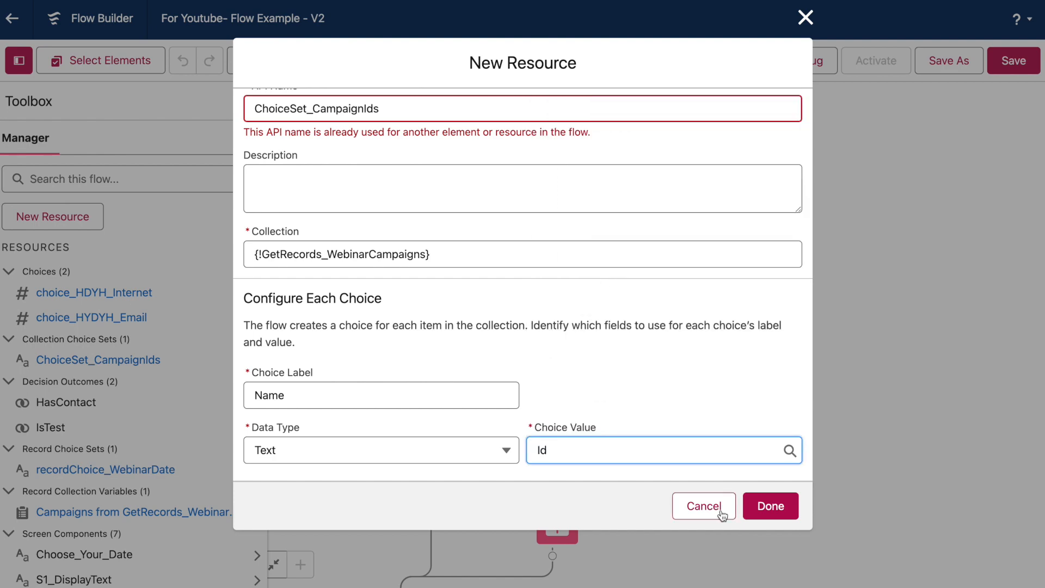
{"action": "left_click", "coordinate": [703, 506]}
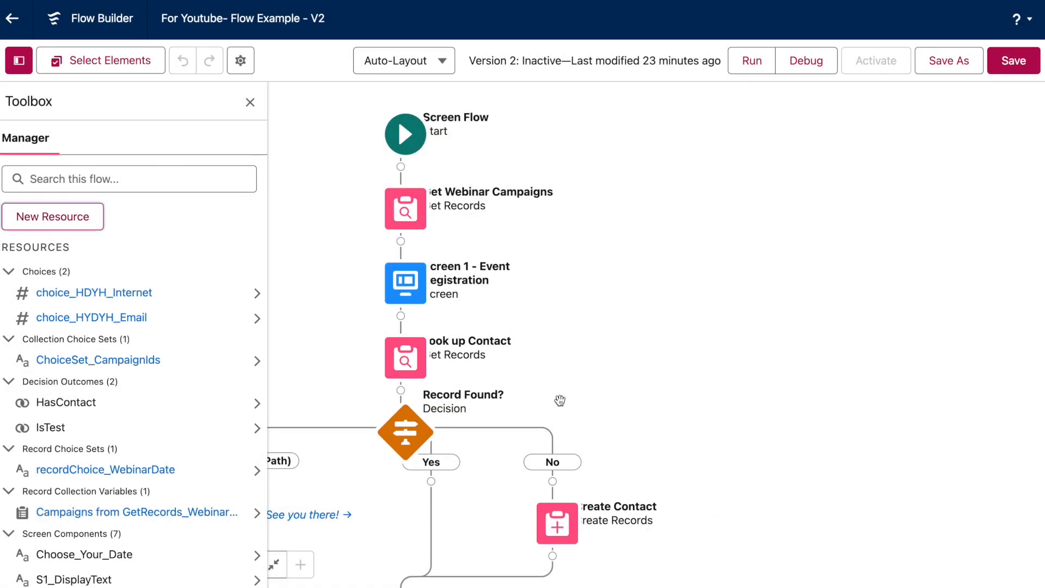